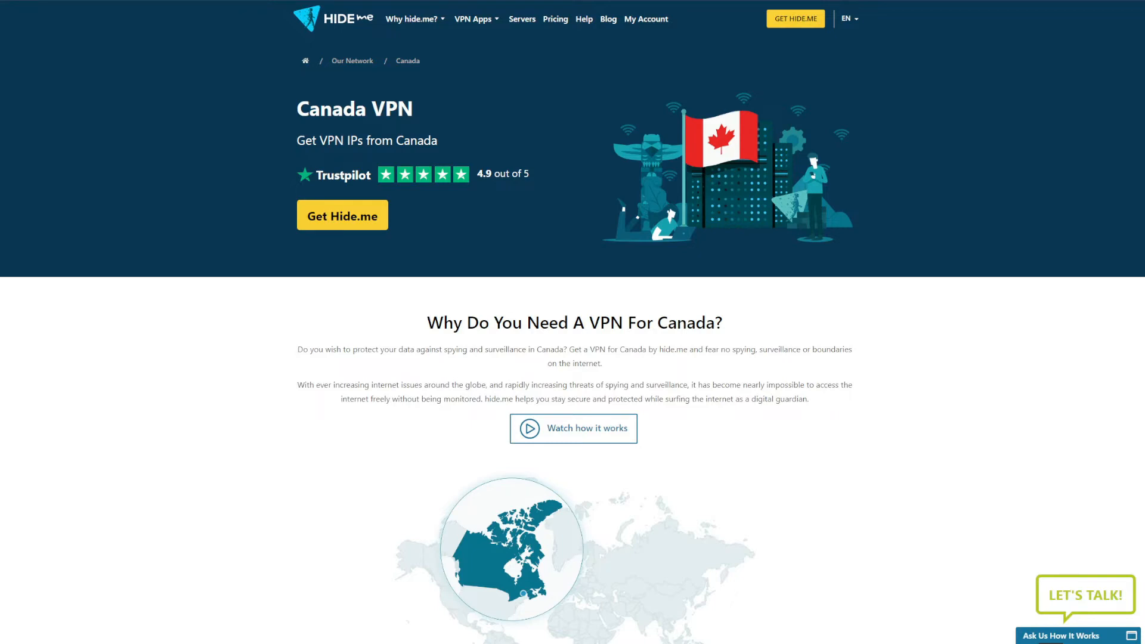
Step: Read down the hide.me Canada VPN page to the Protect Your Privacy and Premium VPN sections
scroll("down", 3)
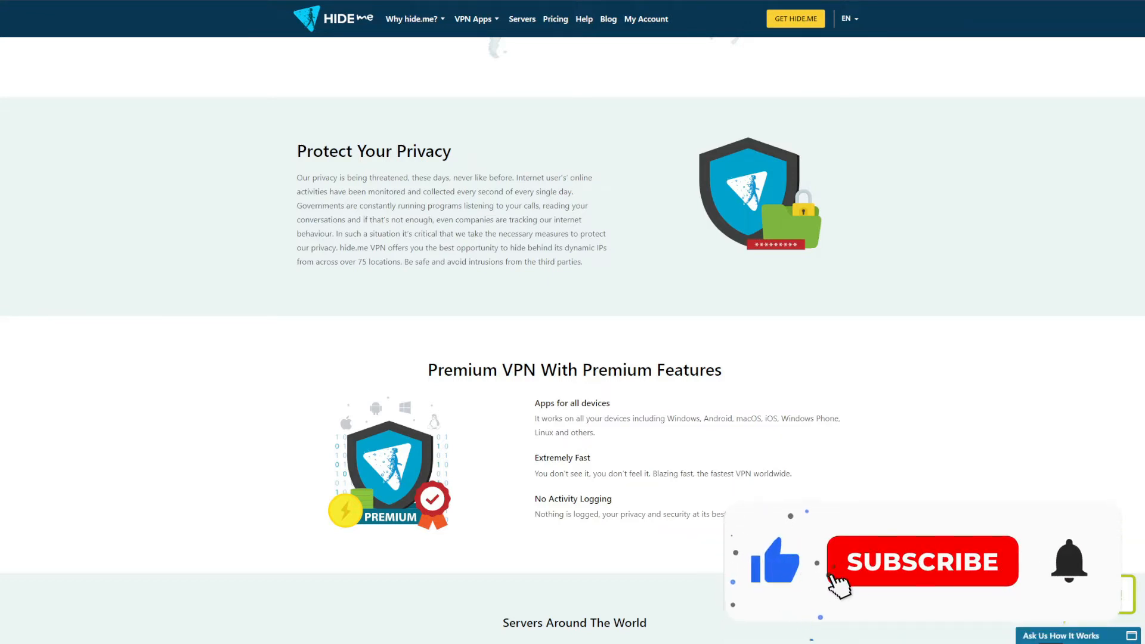
Step: Show ProtonVPN's Advanced settings with leak protection, alternative routing and hardware acceleration
left_click(922, 561)
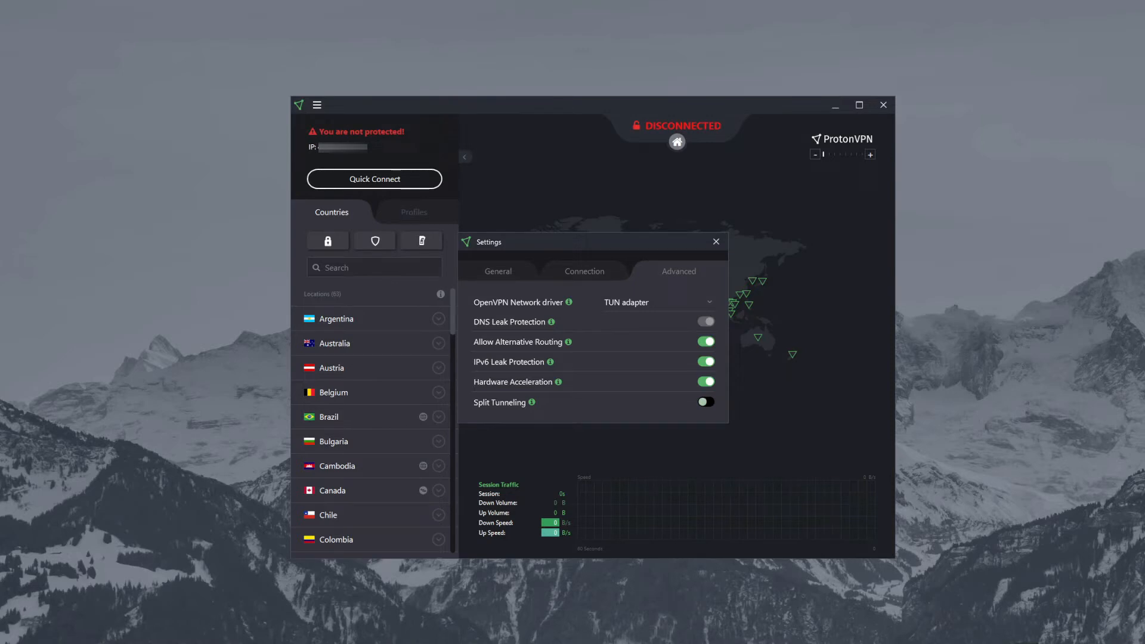
Step: Go from the 'Does ProtonVPN keep logs?' article to the Pricing page showing Free at €0 and Plus at €10
left_click(584, 271)
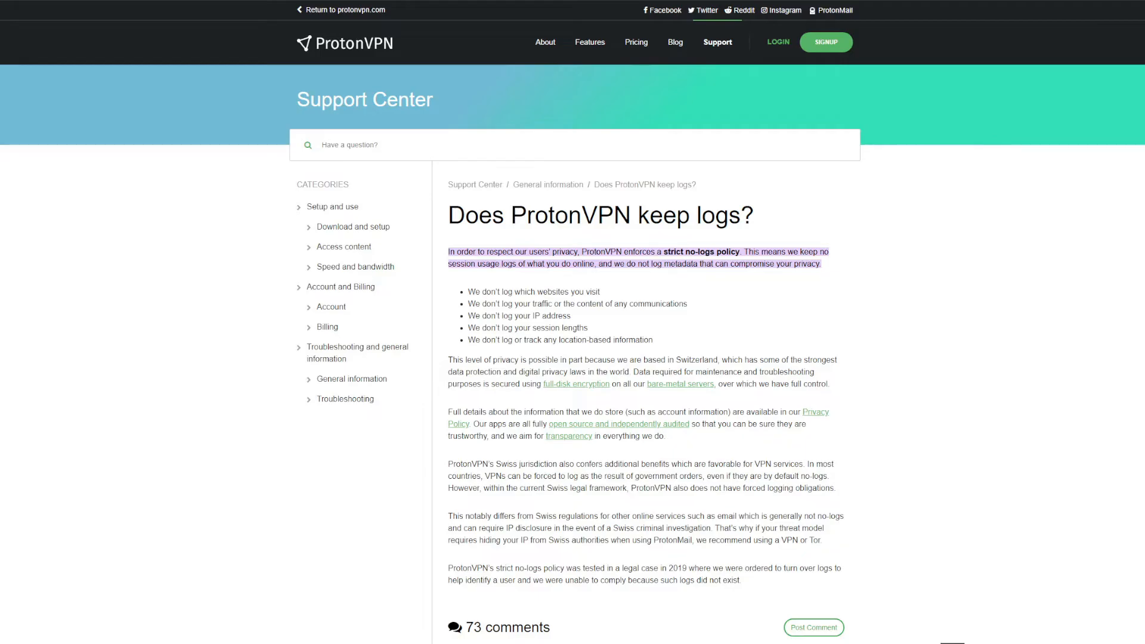
scroll("down", 3)
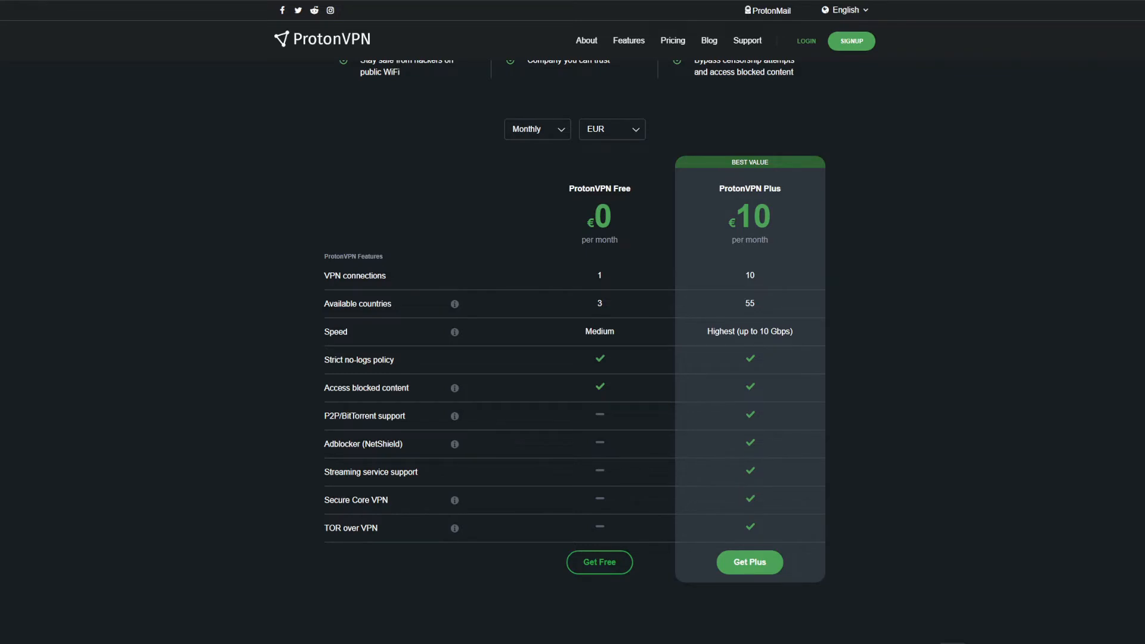
Step: Read through the pricing table comparing ProtonVPN Free and Plus features
scroll("down", 3)
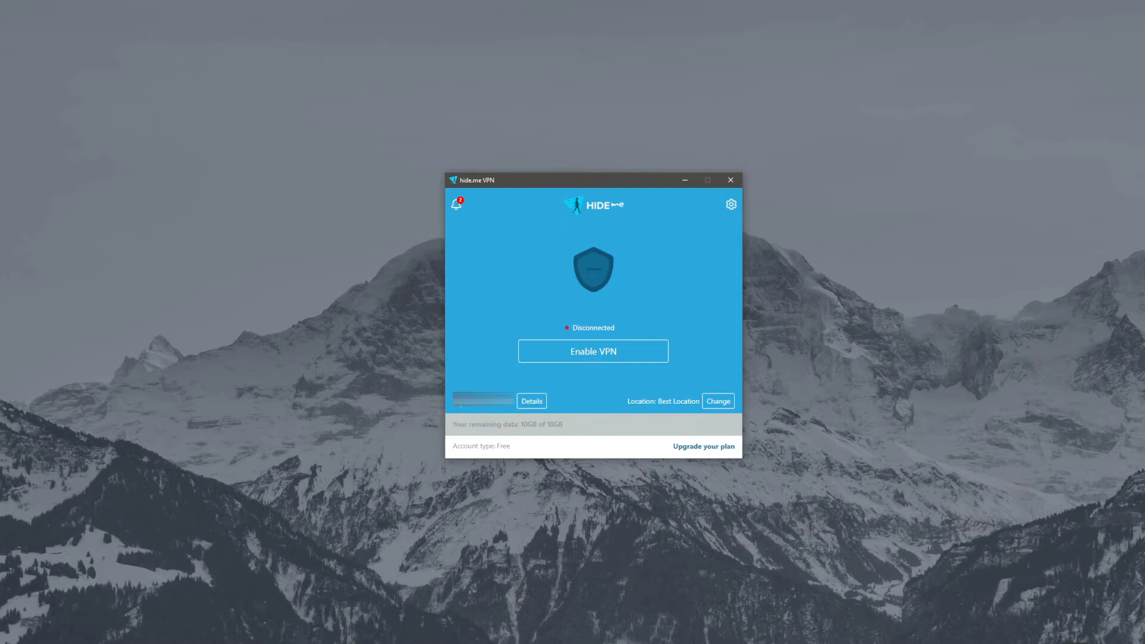
left_click(730, 204)
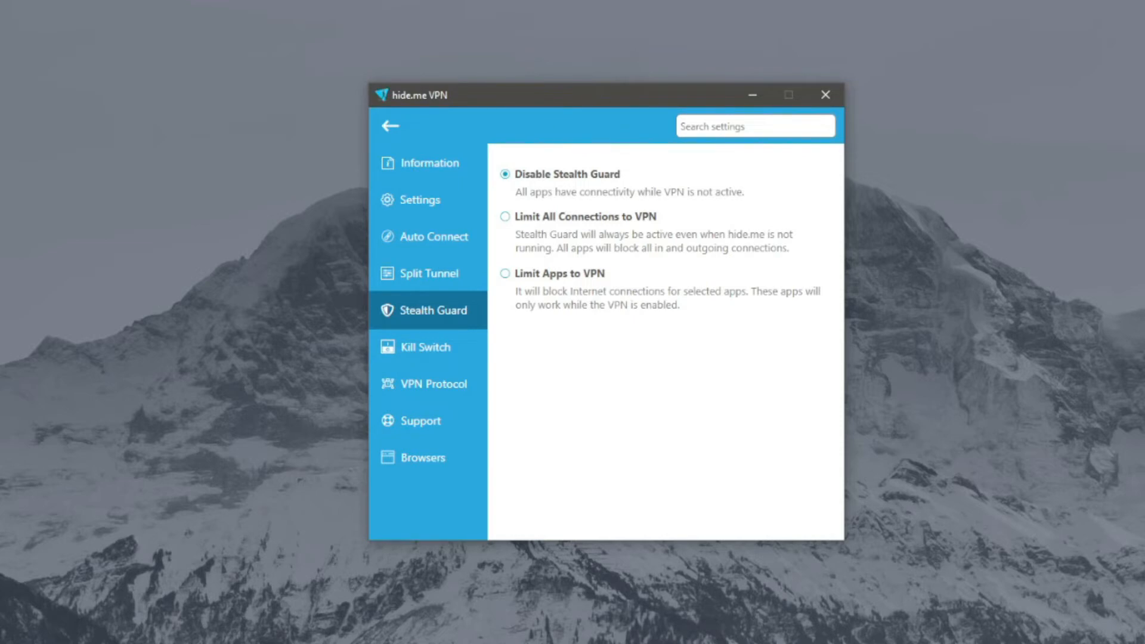
left_click(434, 382)
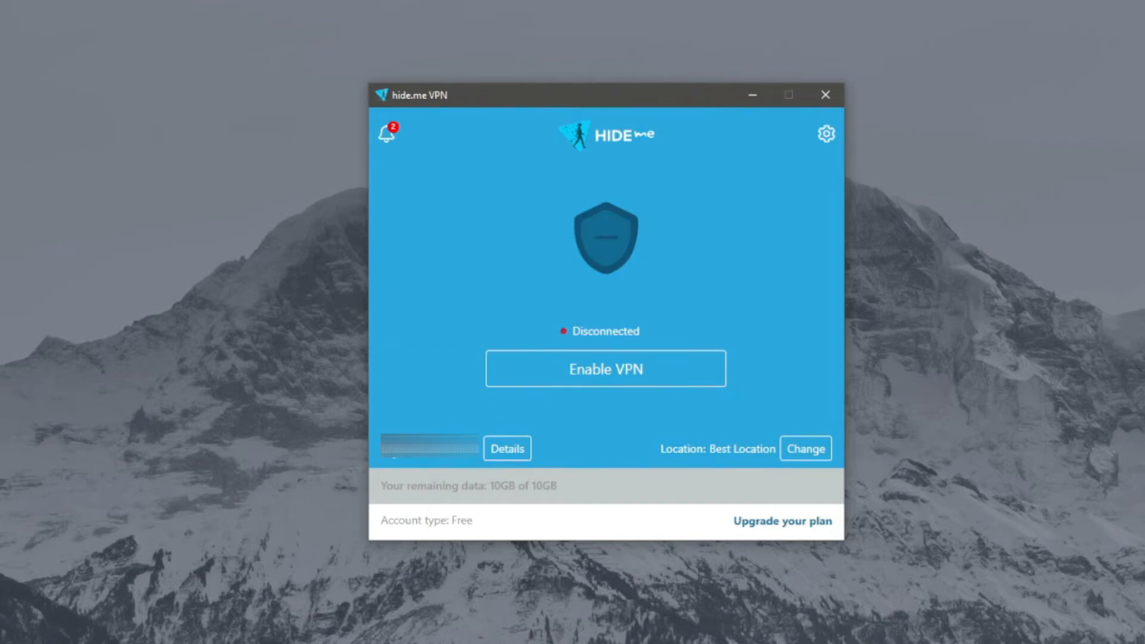
left_click(804, 447)
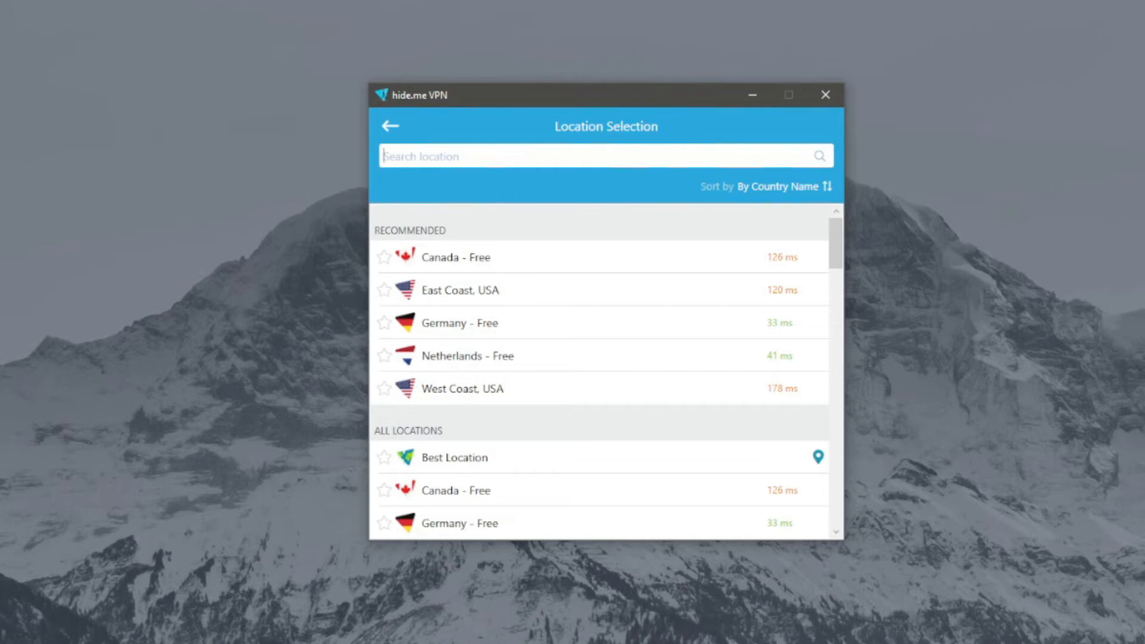
Step: Show the hide.me Location Selection screen with the free Canada, Germany and Netherlands servers
left_click(390, 125)
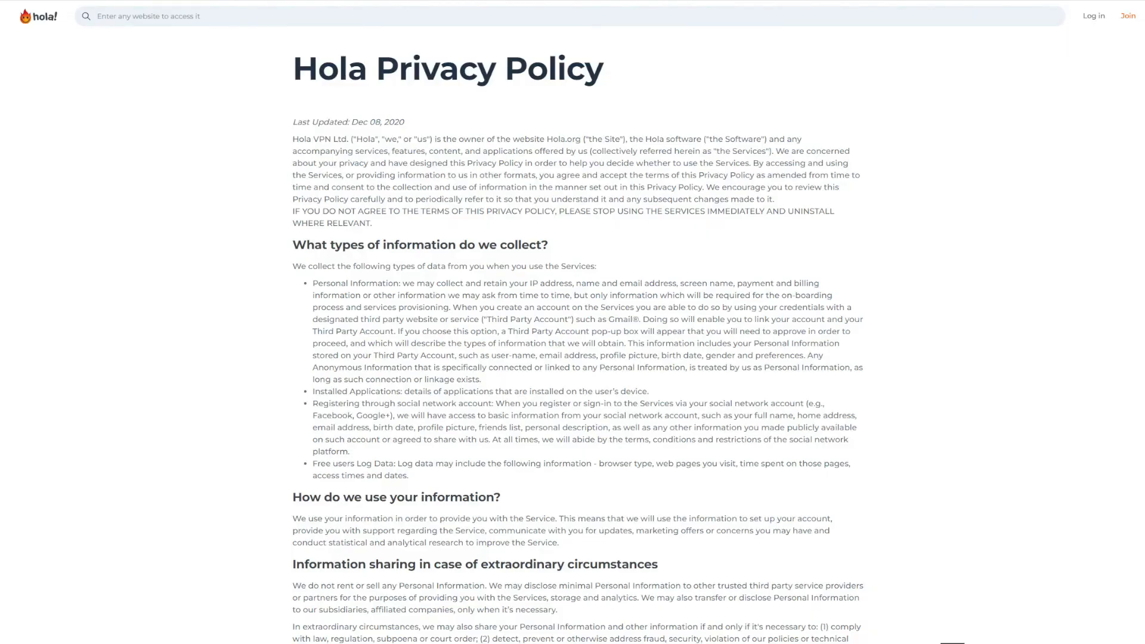
Step: Read the Hola privacy policy's section on what user data is collected and how it is used
scroll("down", 3)
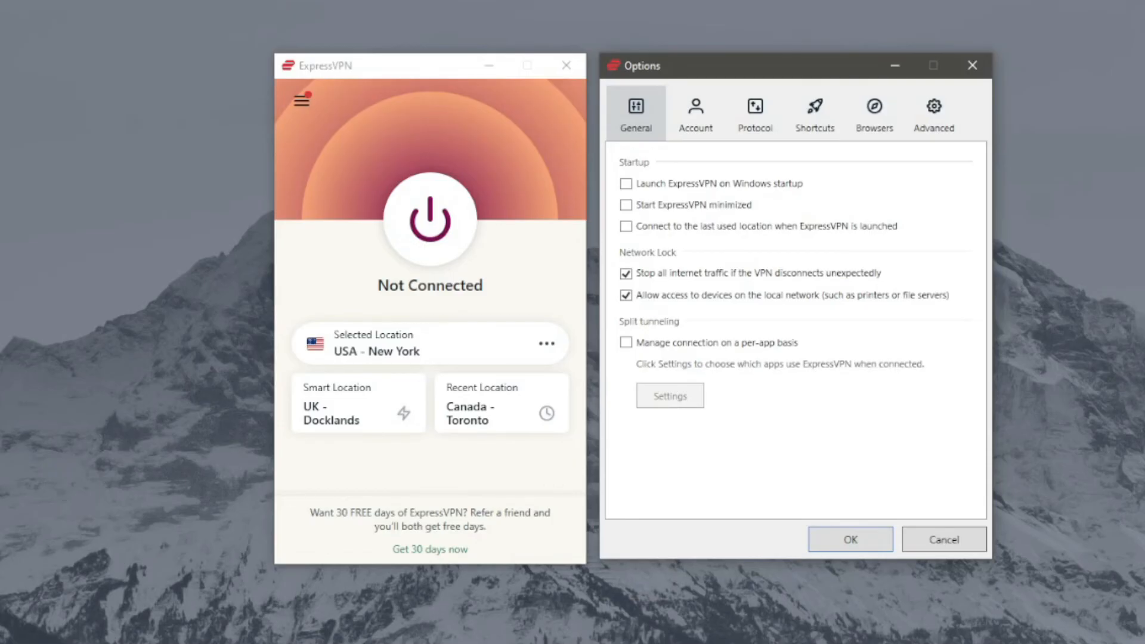
left_click(754, 114)
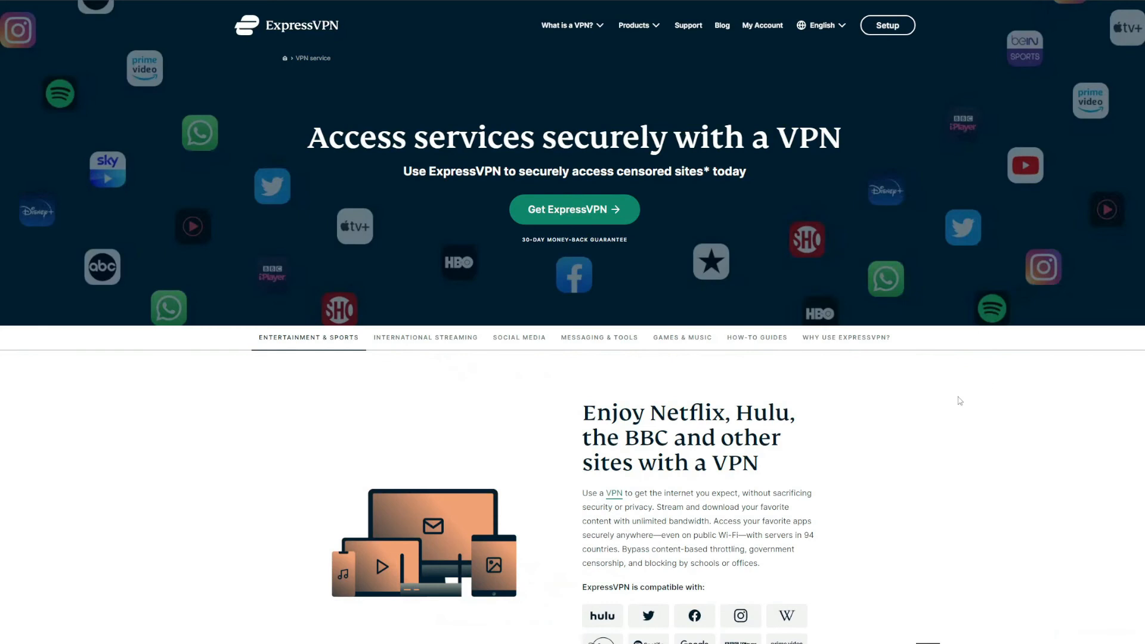
scroll("down", 3)
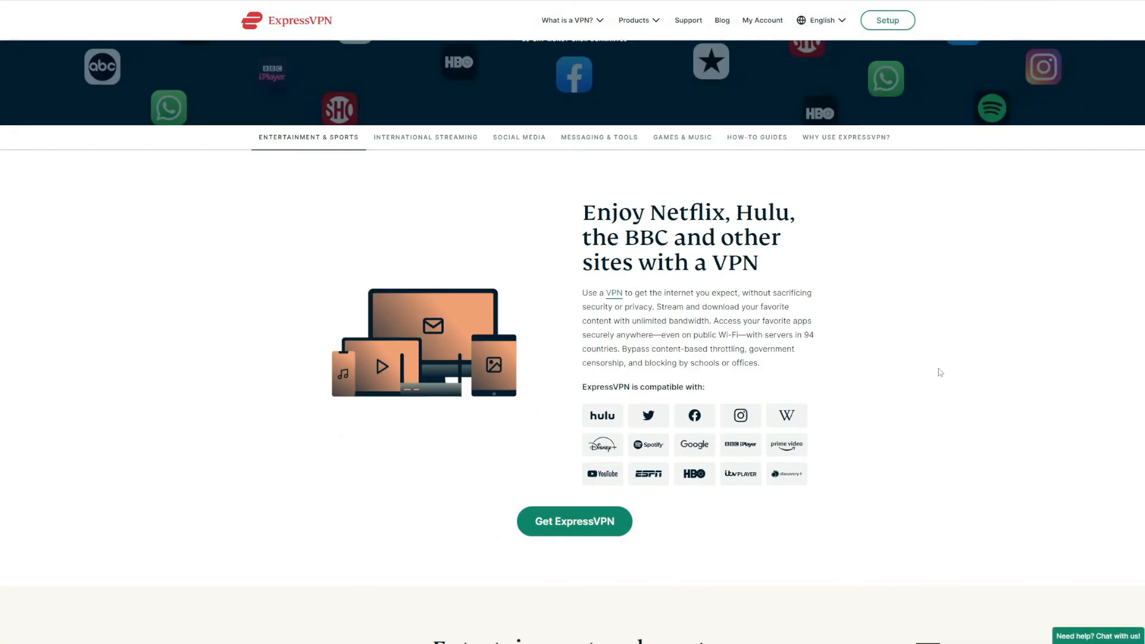
mouse_move(1020, 351)
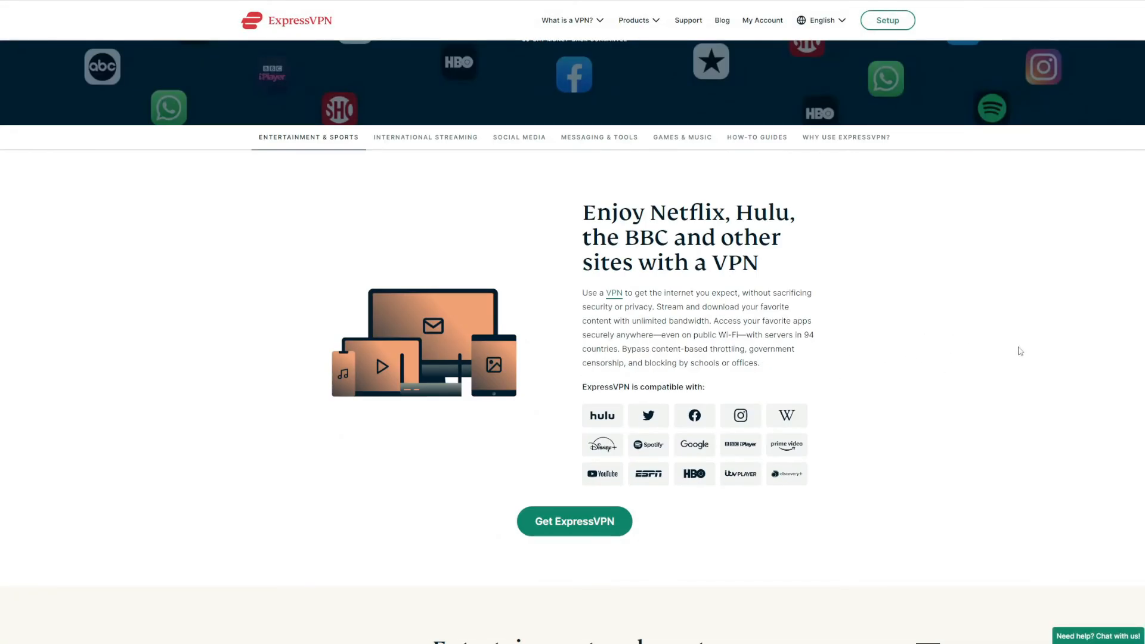
mouse_move(1008, 335)
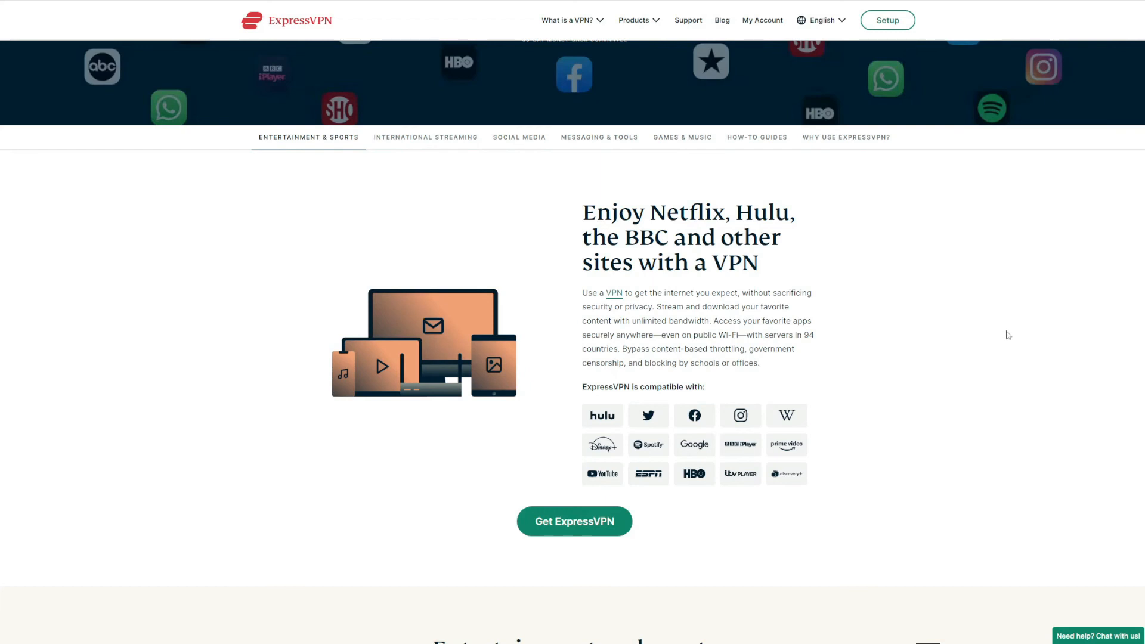
mouse_move(1079, 357)
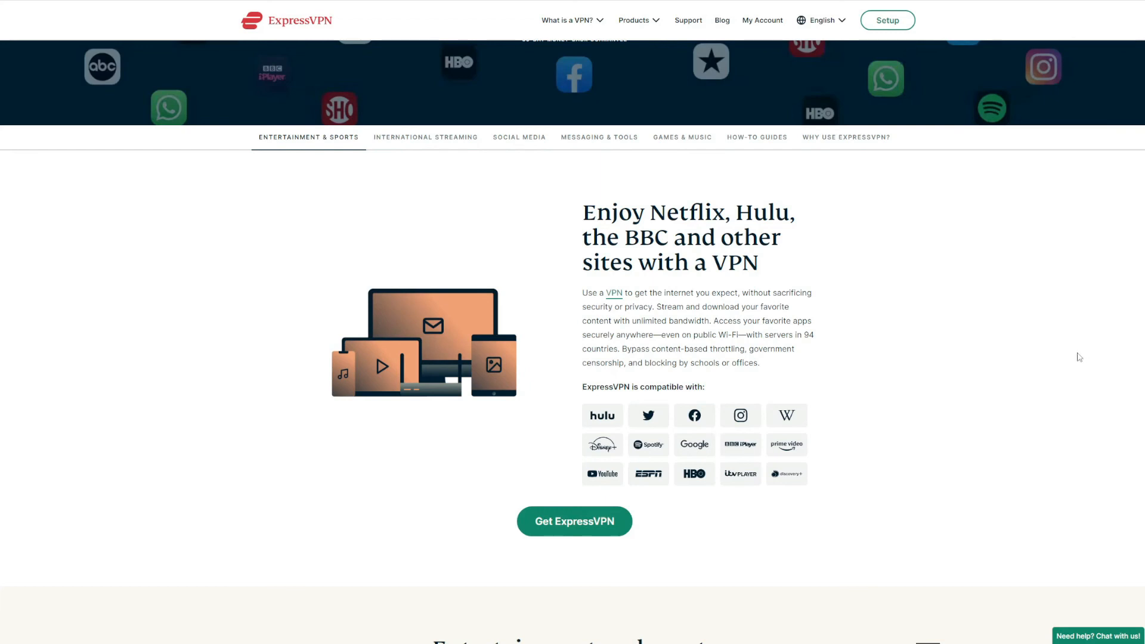